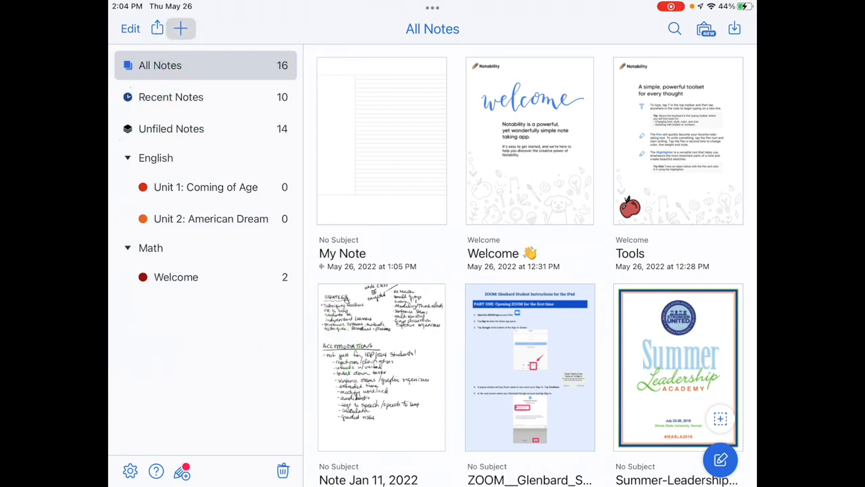
Create a new divider and name it 'Social Studies'.
click(181, 29)
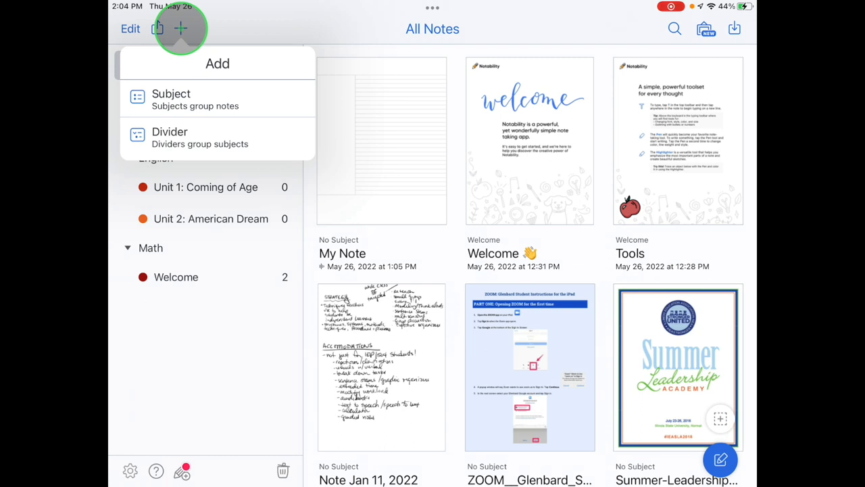
click(170, 93)
text(Soc)
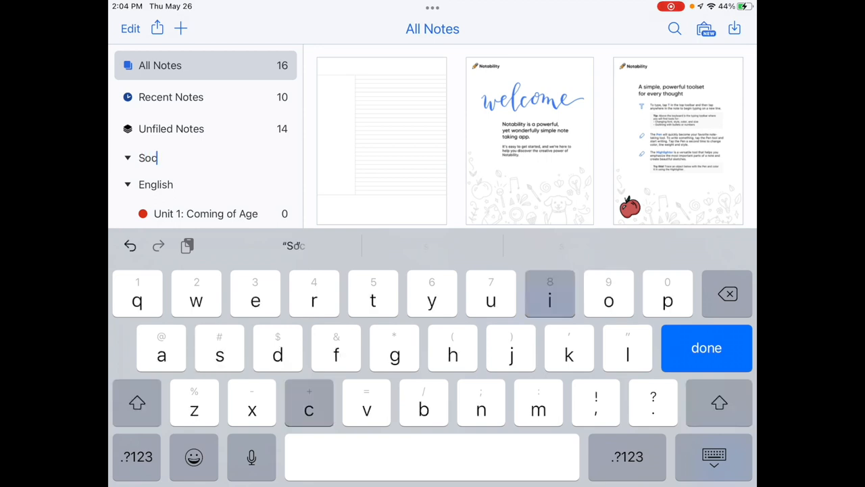
text(ial S)
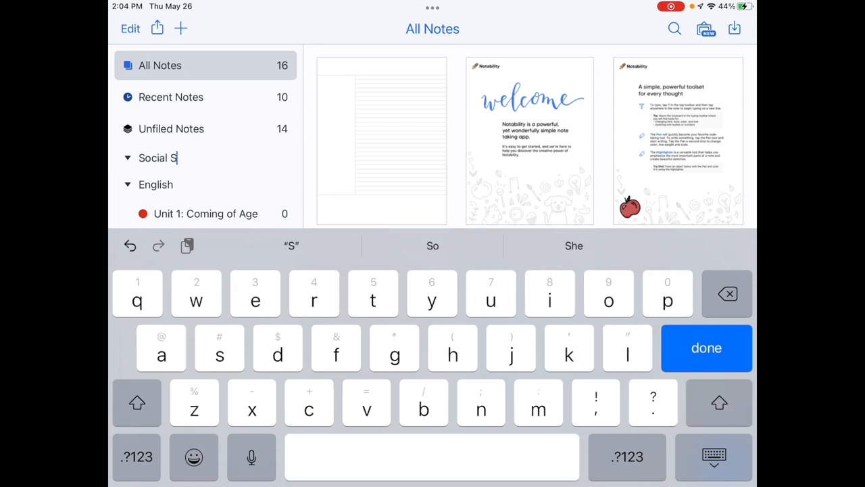
click(705, 348)
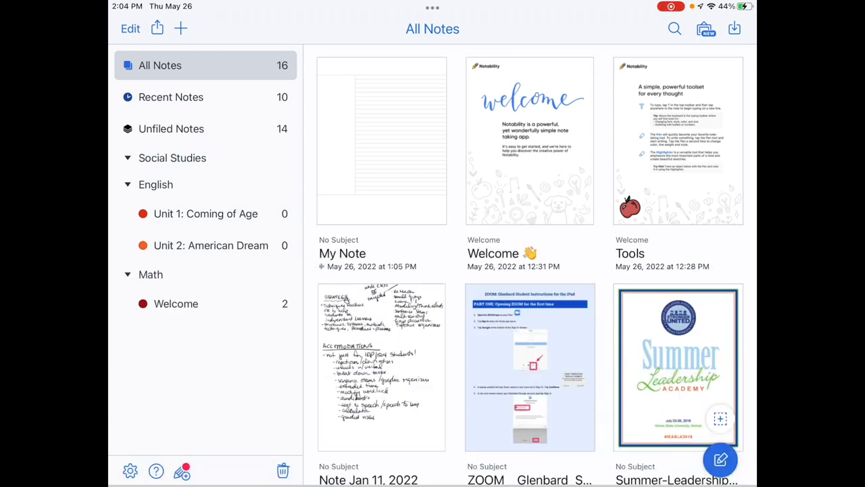
Add a new subject named 'Age of Exploration' under the Social Studies divider.
click(181, 29)
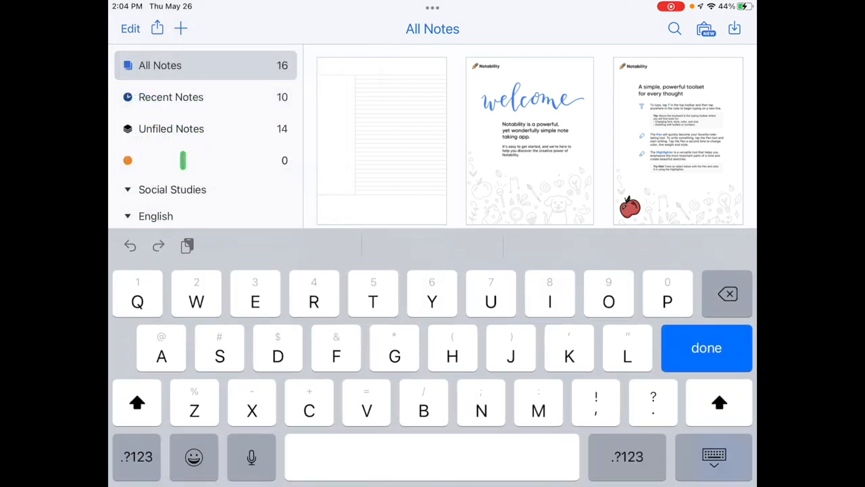
text(Age)
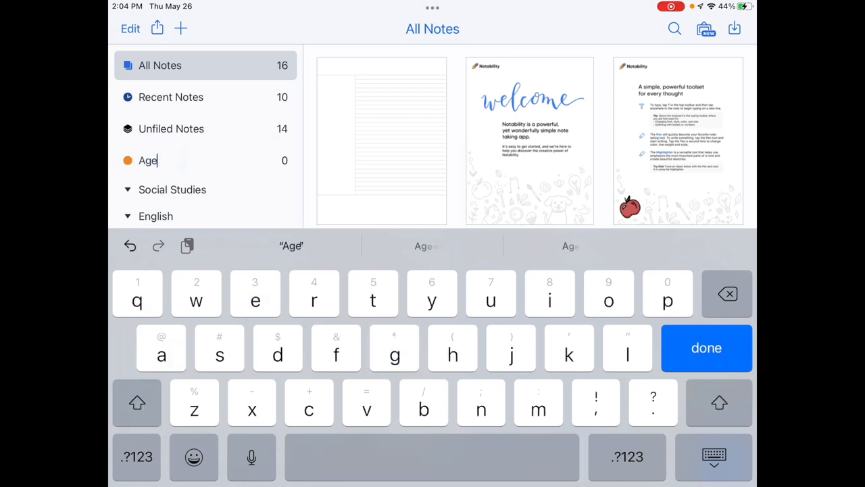
text(of Exp)
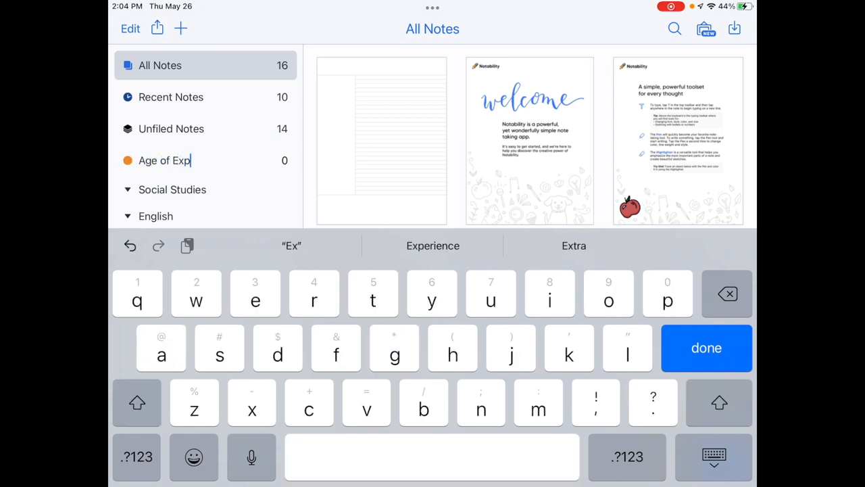
text(loration)
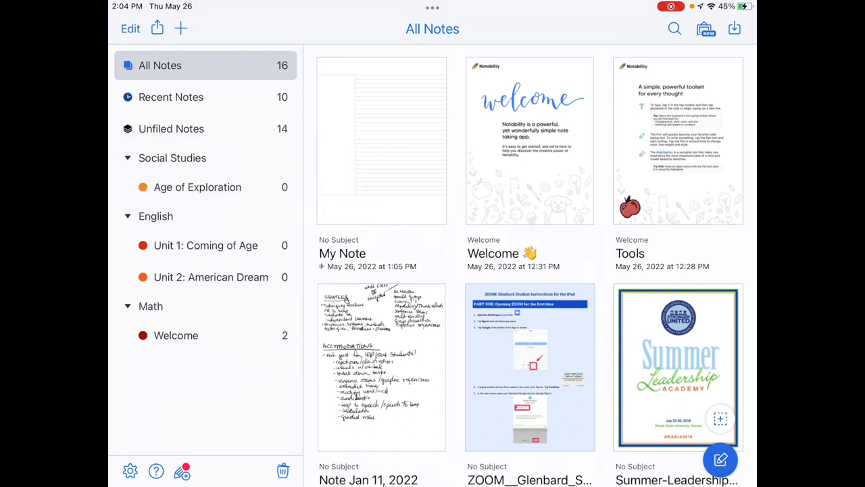
Move 'Note Jan 11, 2022' into Unit 1: Coming of Age, verify it there, then return to All Notes.
click(197, 192)
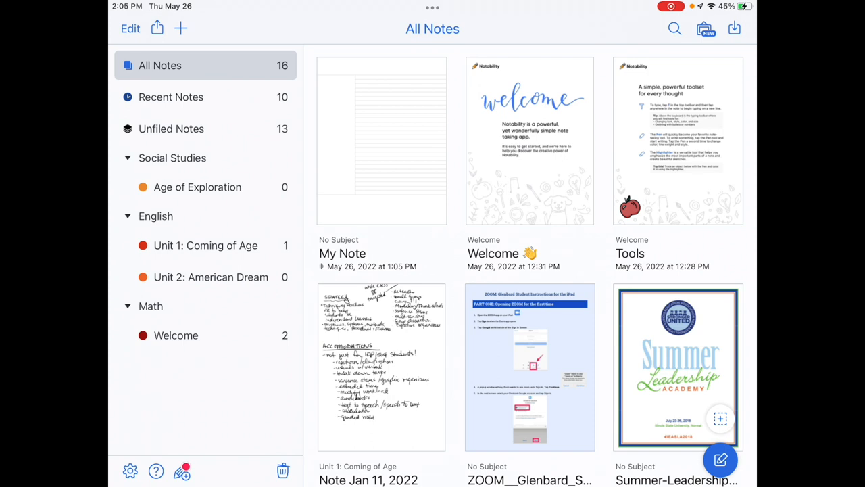
click(205, 245)
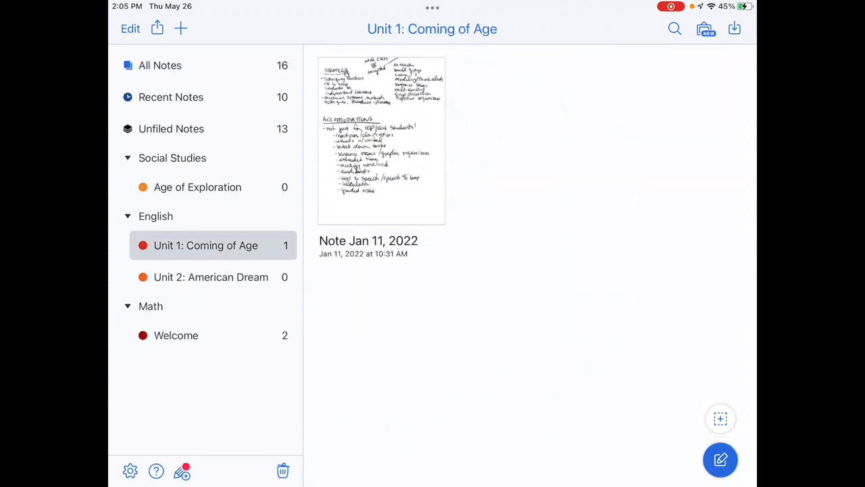
click(160, 65)
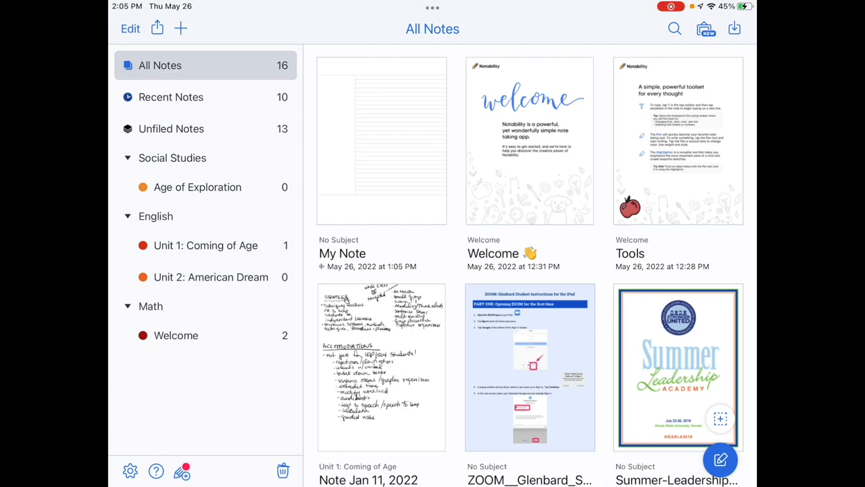
click(160, 65)
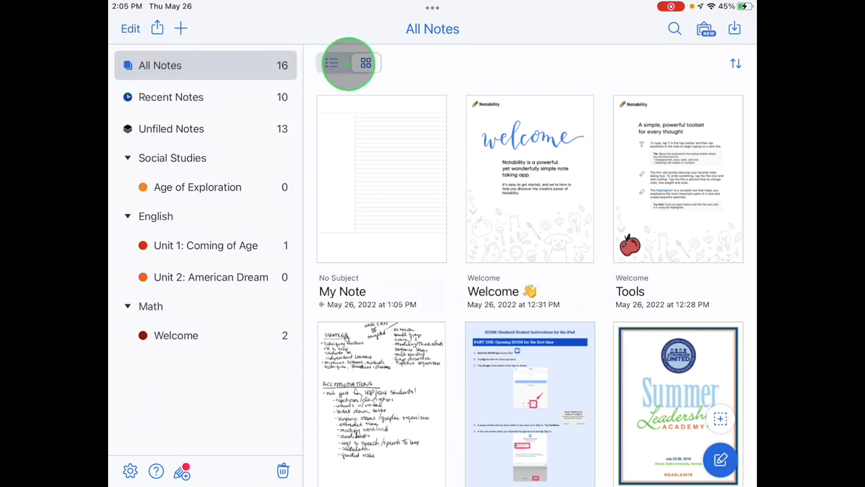
click(332, 64)
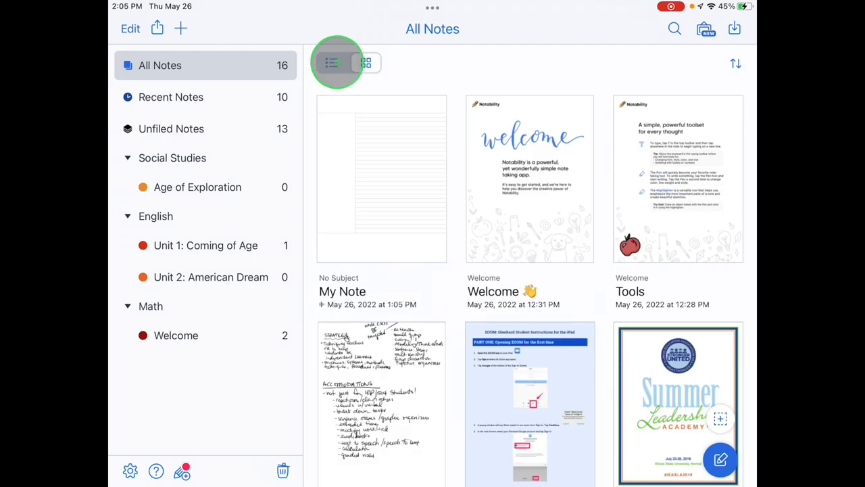
click(333, 62)
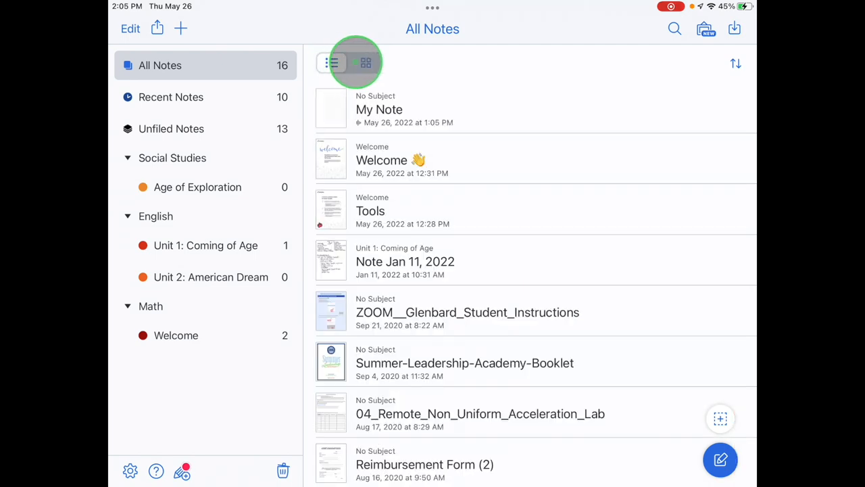
click(365, 62)
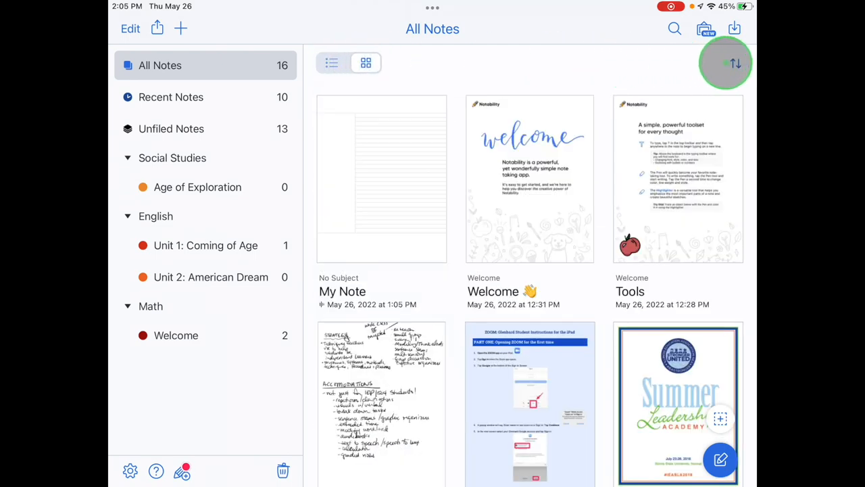
click(736, 64)
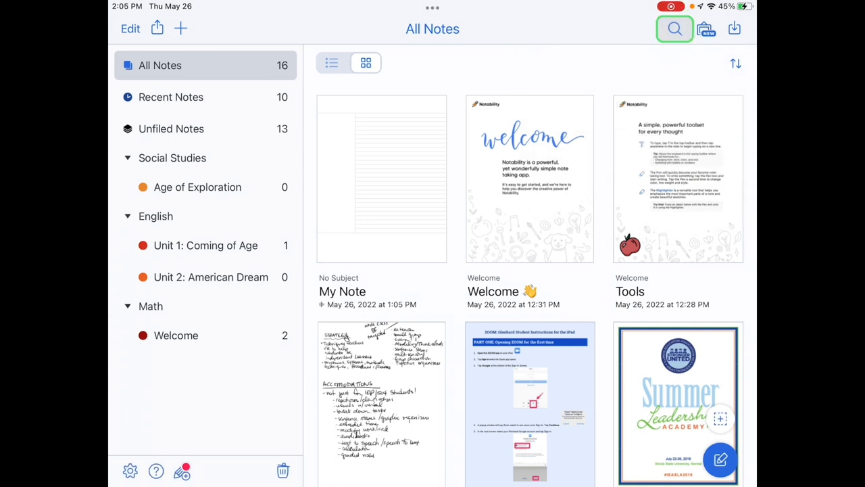
click(673, 28)
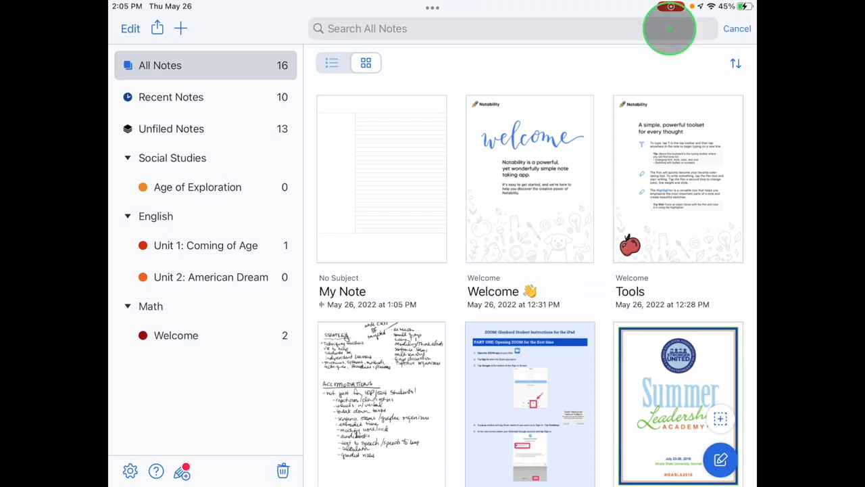
click(736, 28)
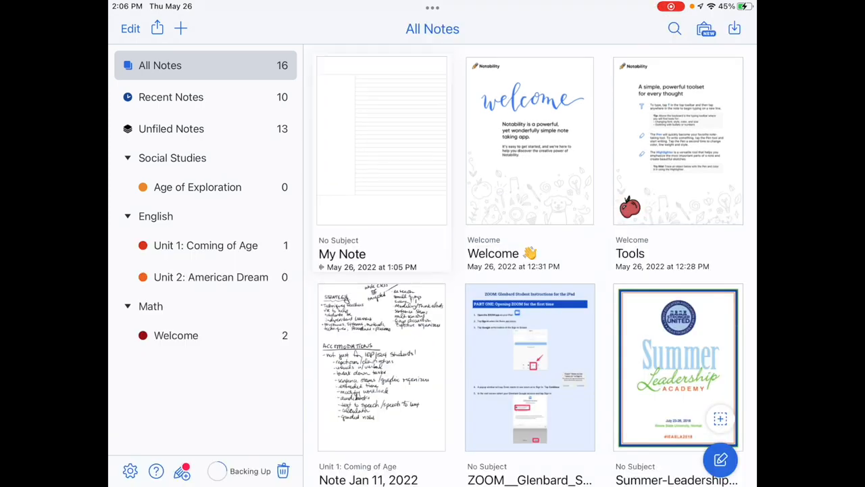